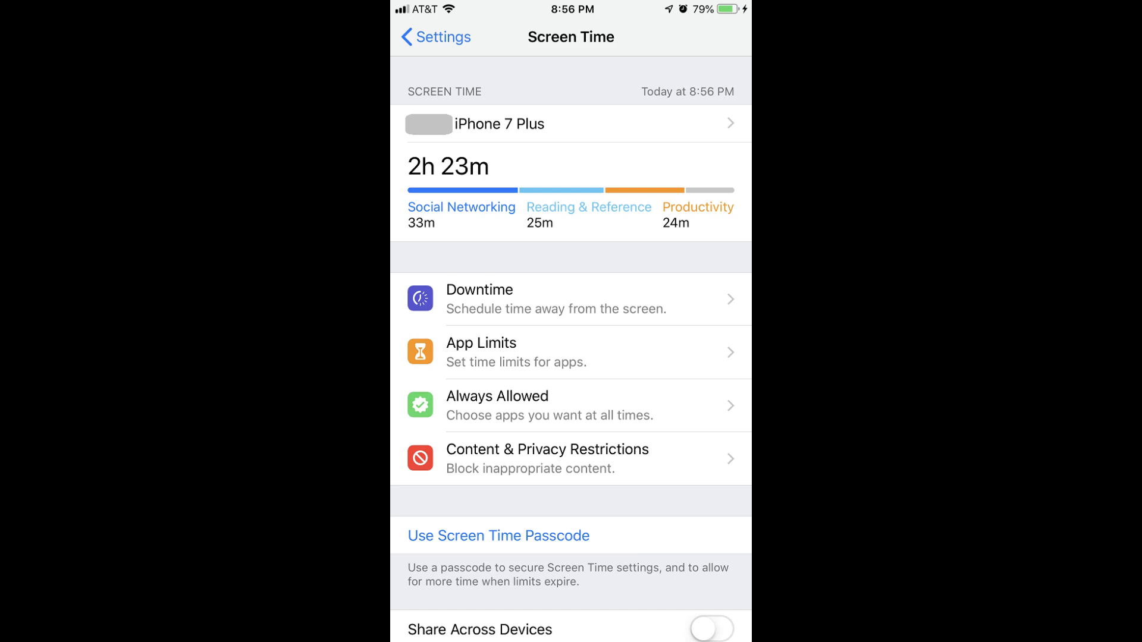
# - View the iPhone 7 Plus daily usage report, then return to the main Settings list
pyautogui.click(572, 123)
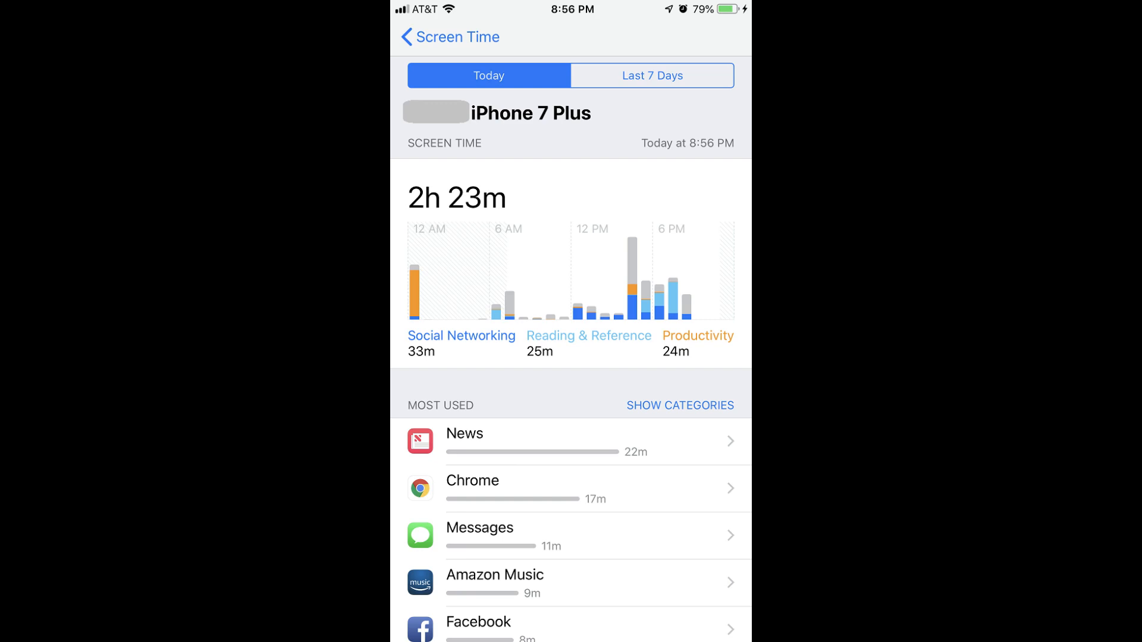
pyautogui.click(411, 36)
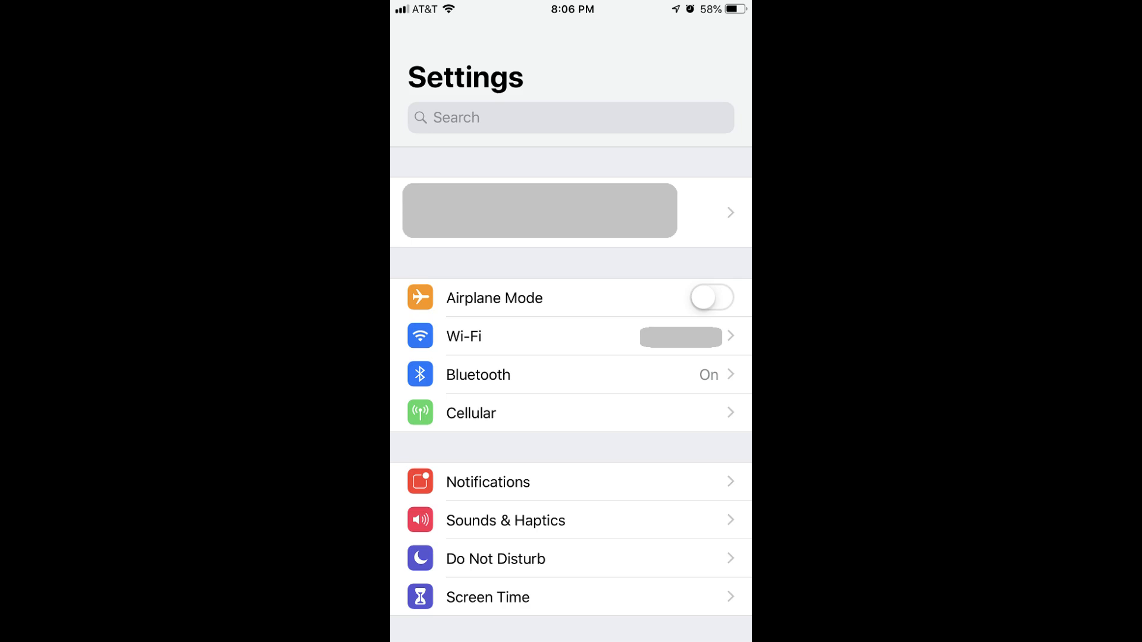
# - Open the Screen Time page showing it switched off with a Turn On option
pyautogui.click(487, 598)
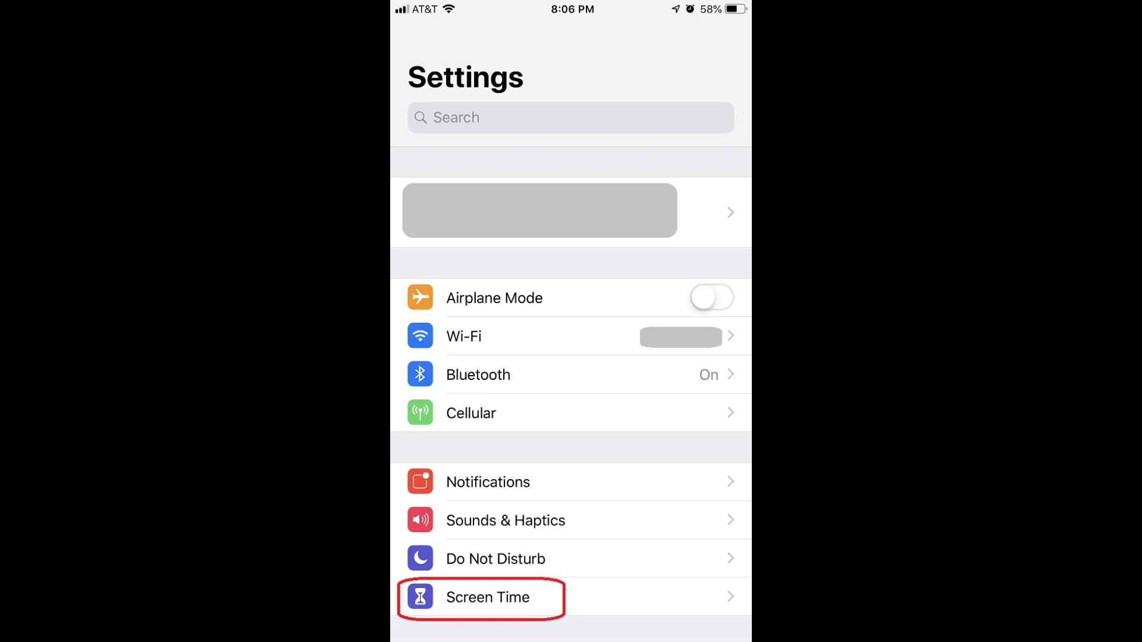
pyautogui.click(488, 597)
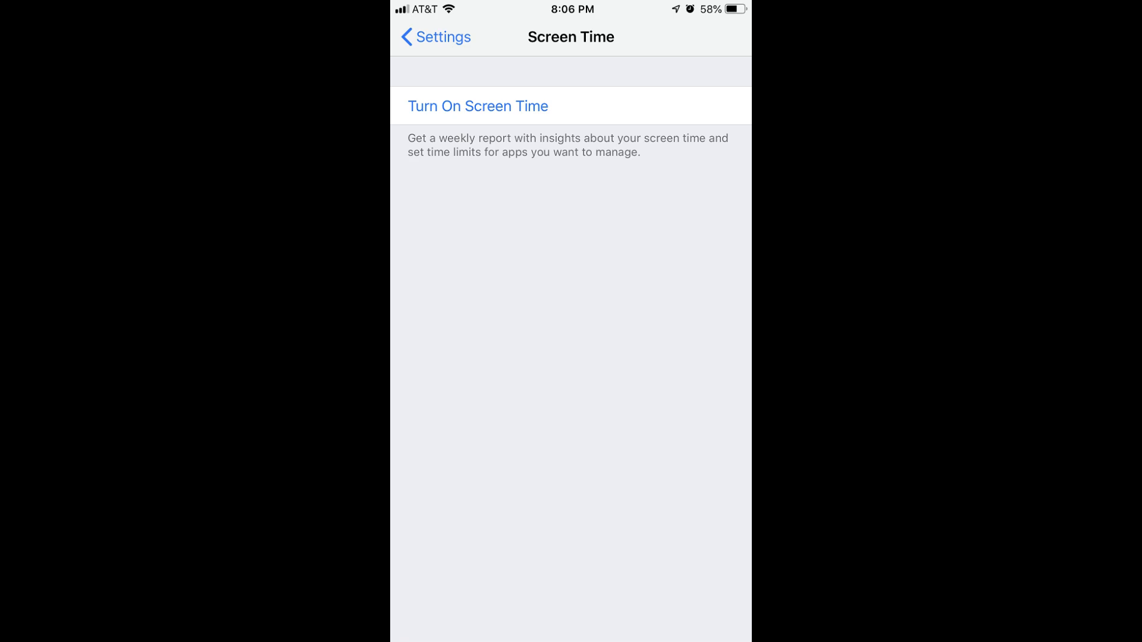
# - Turn On Screen Time and continue past the introduction to today's usage overview
pyautogui.click(477, 106)
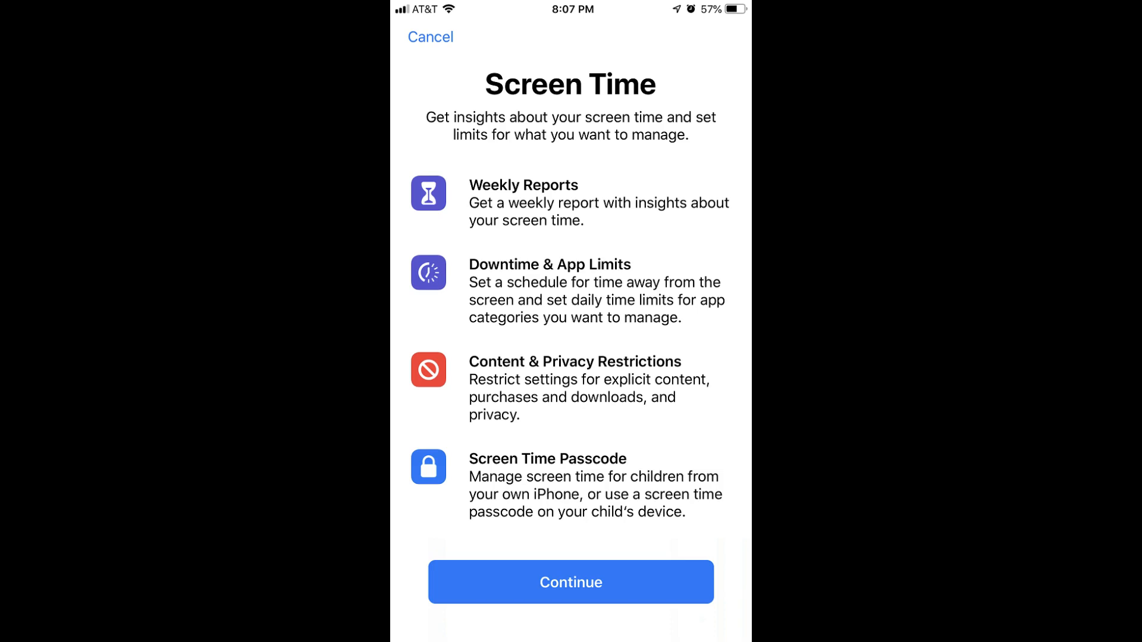
pyautogui.click(571, 582)
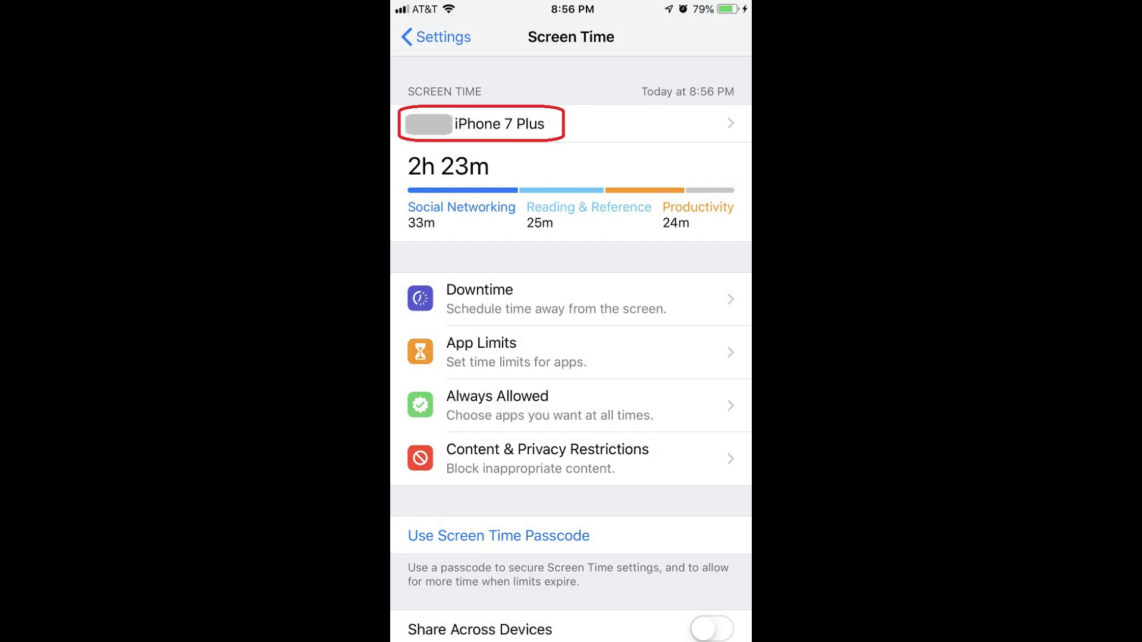
pyautogui.click(481, 123)
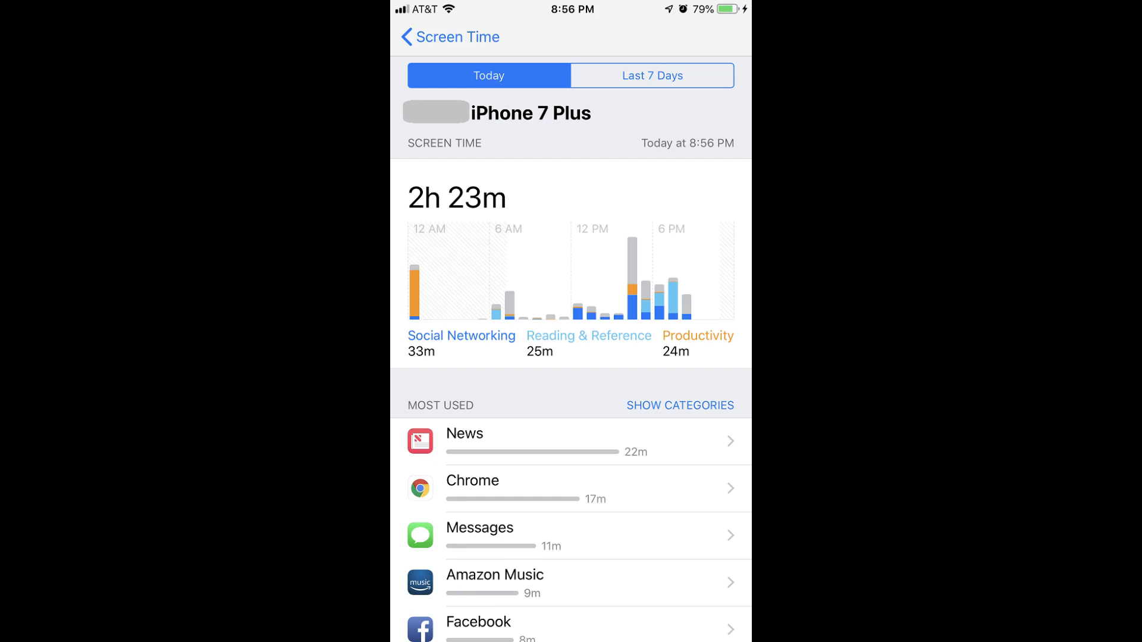
pyautogui.click(652, 75)
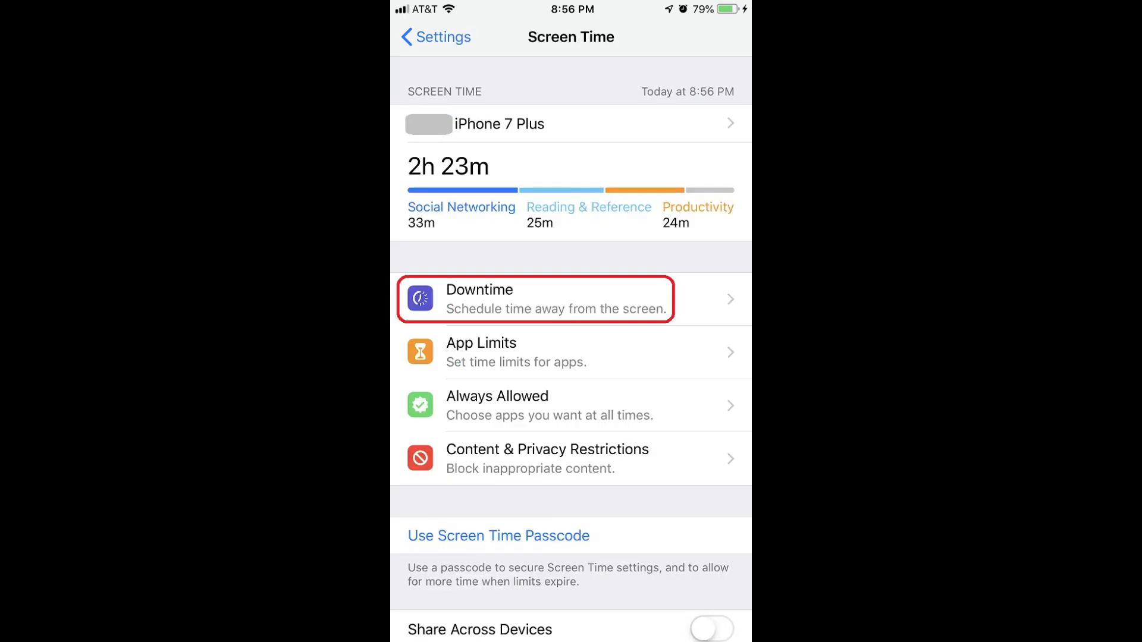
pyautogui.click(535, 299)
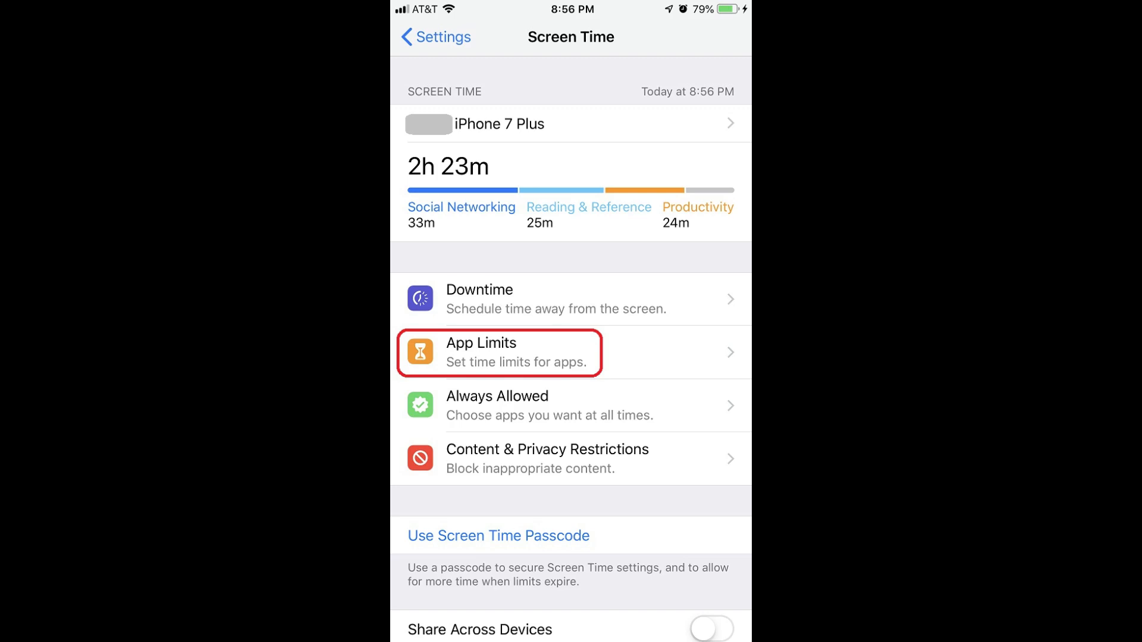
pyautogui.click(498, 353)
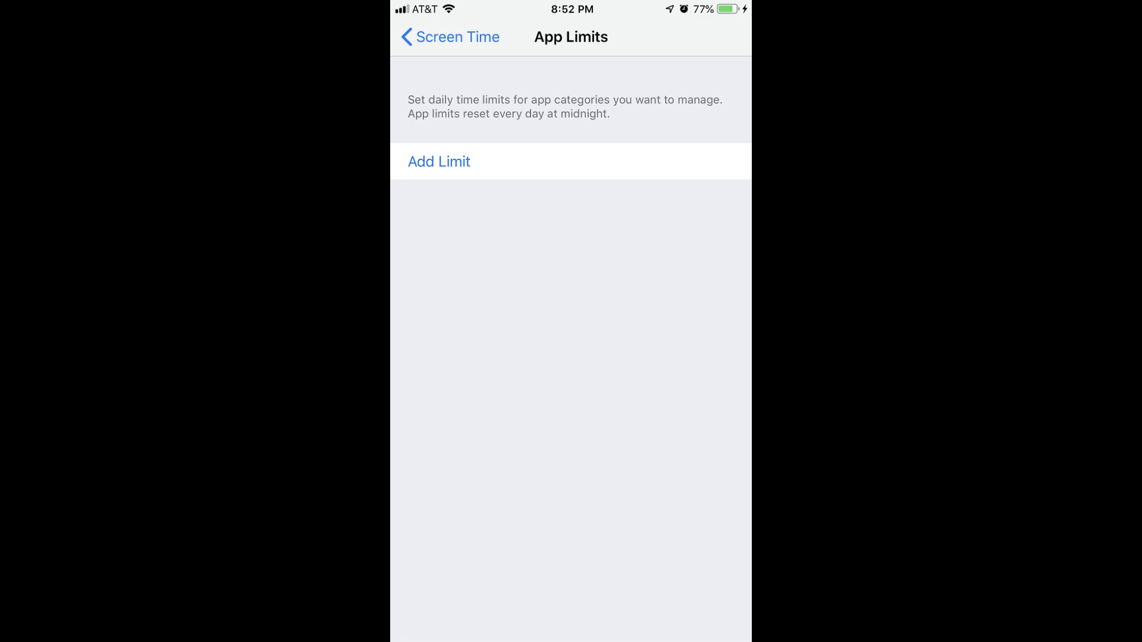
pyautogui.click(439, 161)
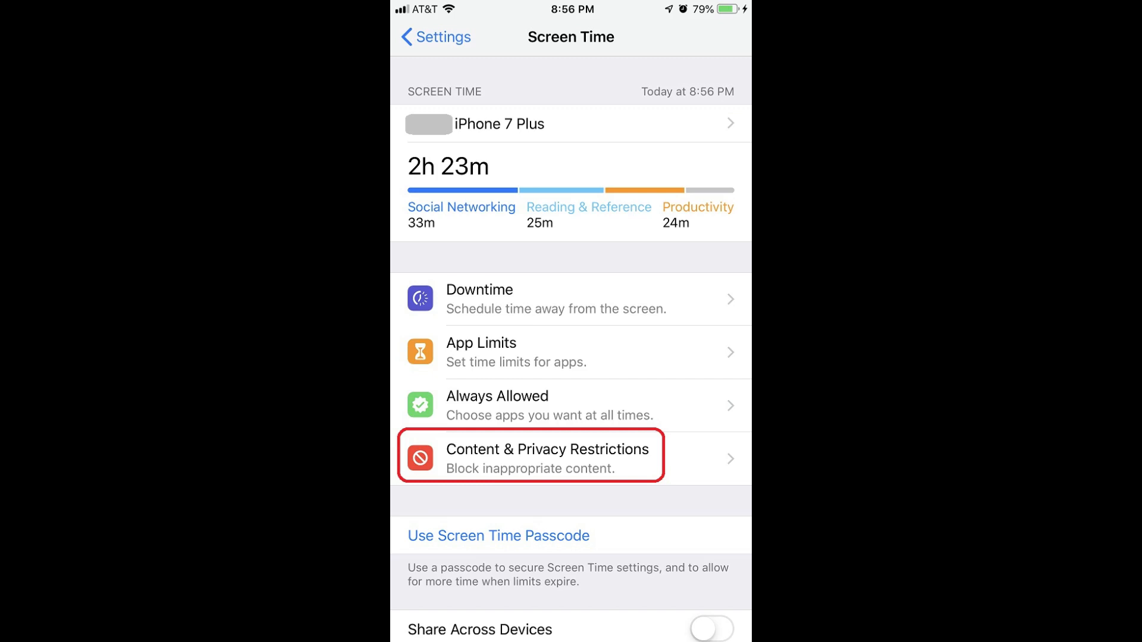
# - Open Content & Privacy Restrictions, view Allowed Apps, then view Content Restrictions
pyautogui.click(530, 457)
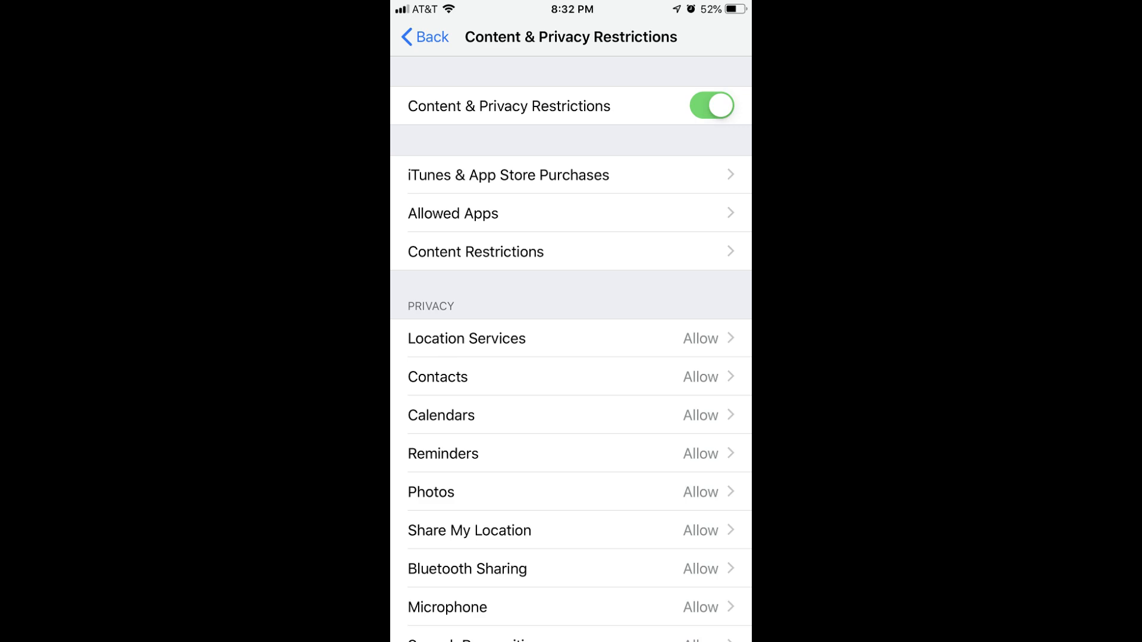
pyautogui.click(507, 175)
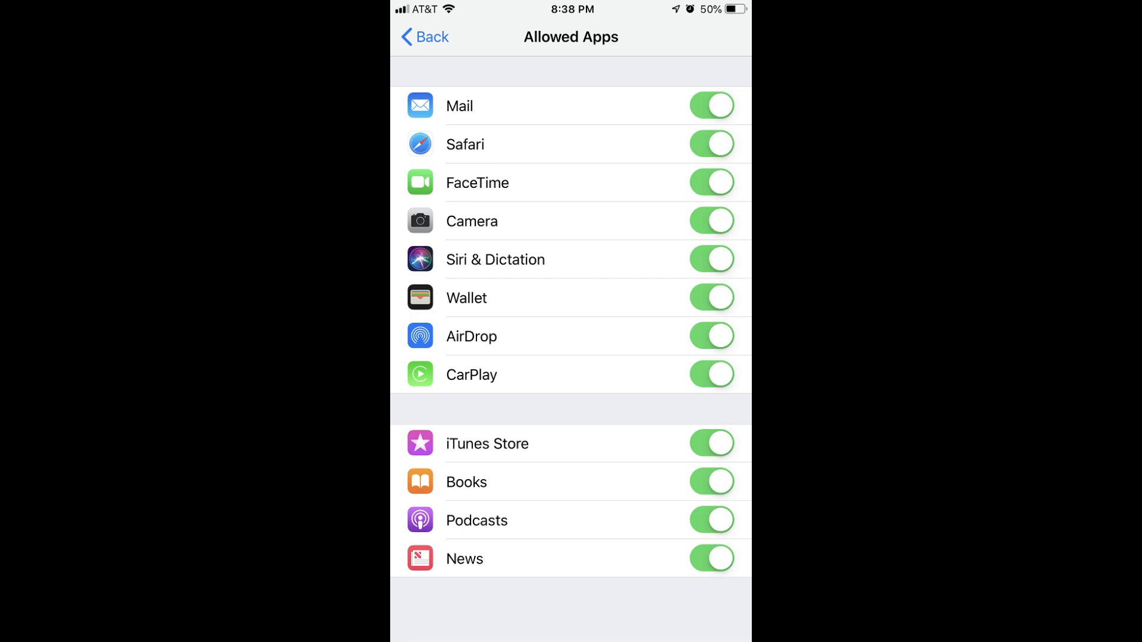
pyautogui.click(425, 36)
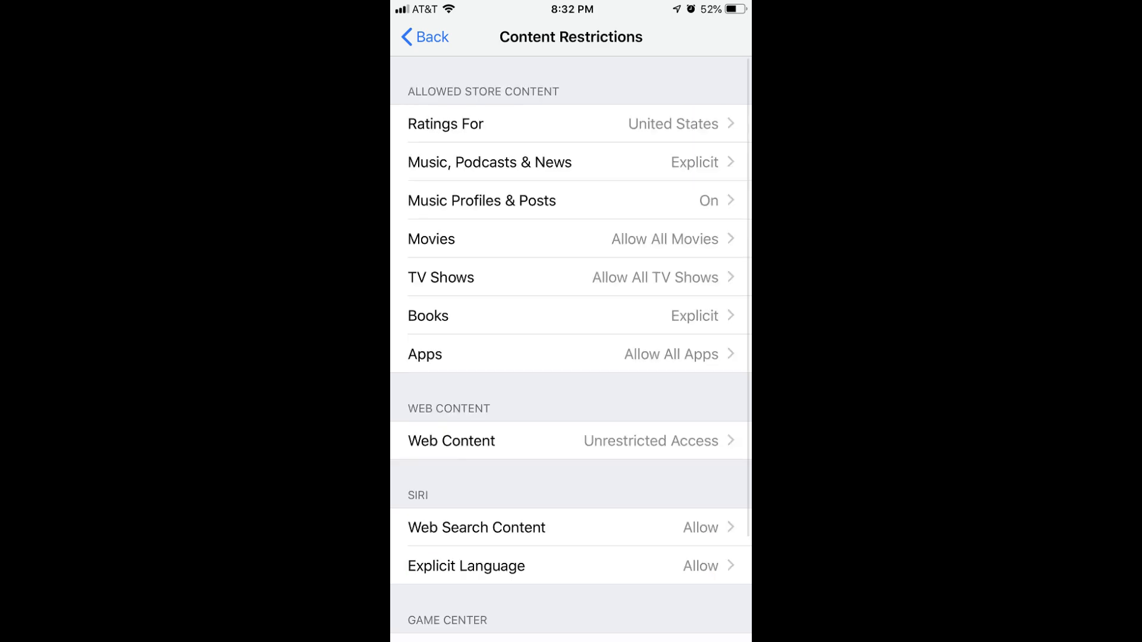